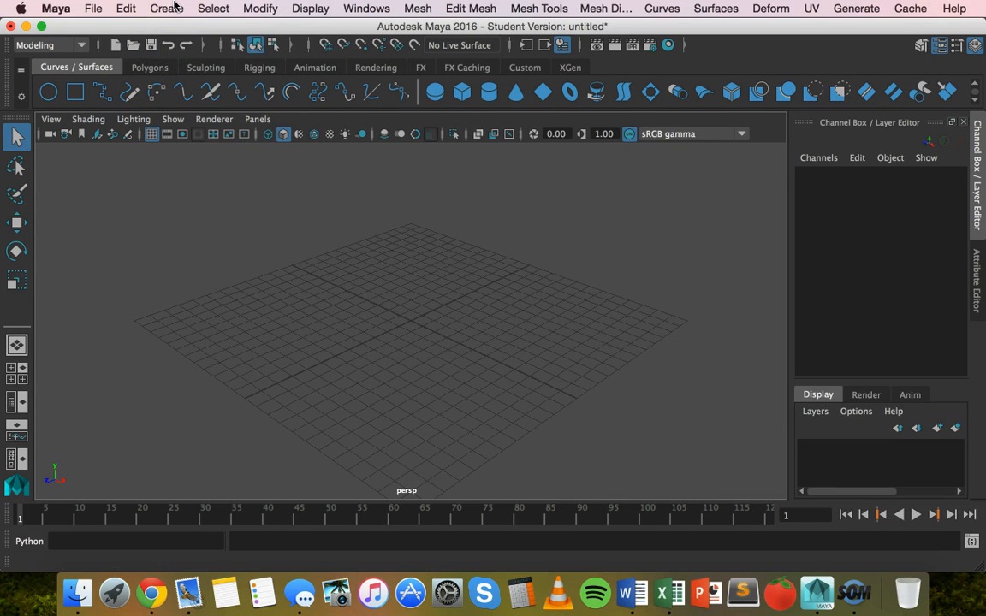
Draw a hooked, wavy CV curve across the grid with the CV Curve Tool.
click(167, 9)
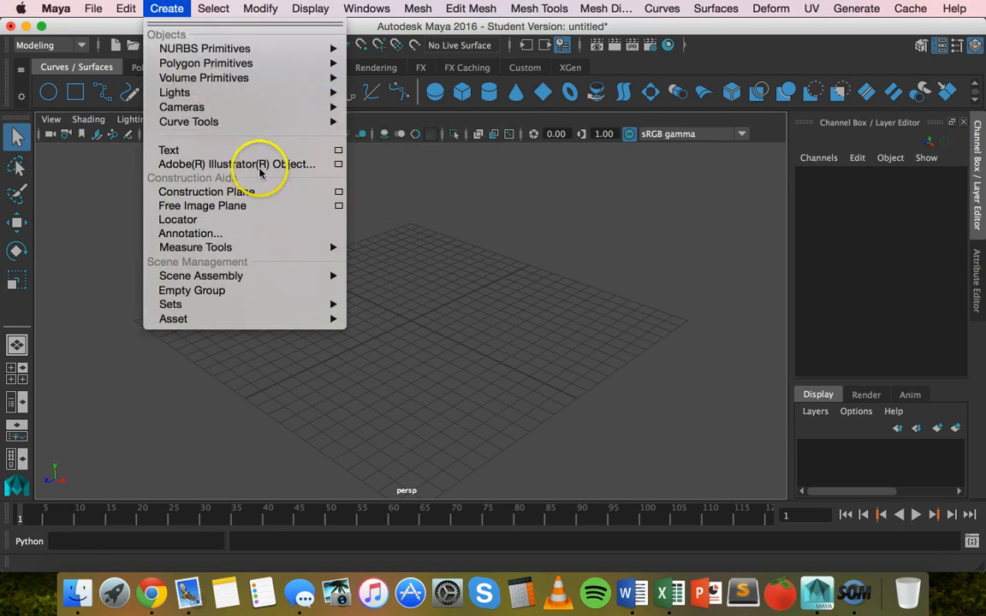
mouse_move(189, 121)
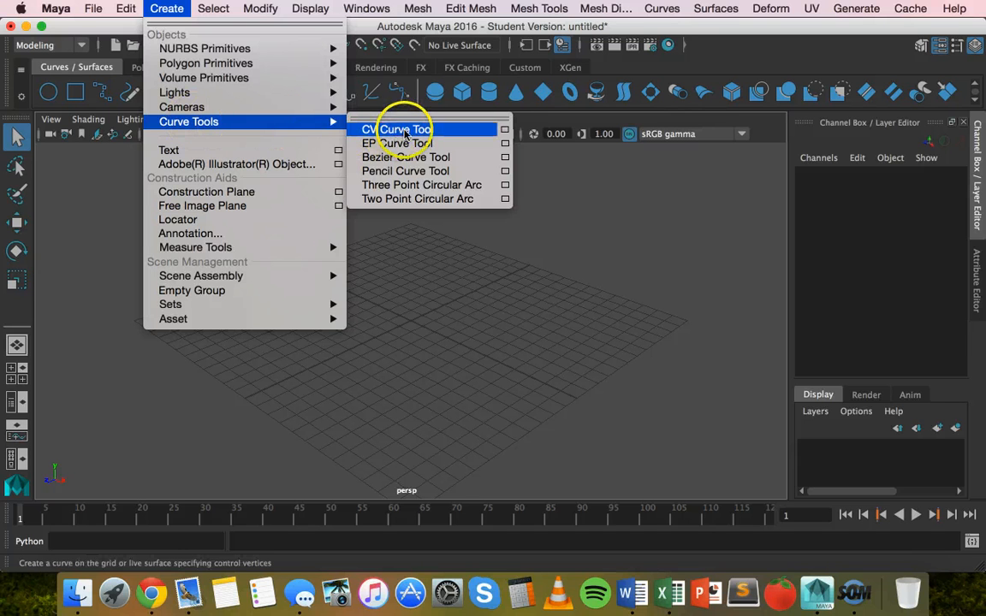
click(400, 129)
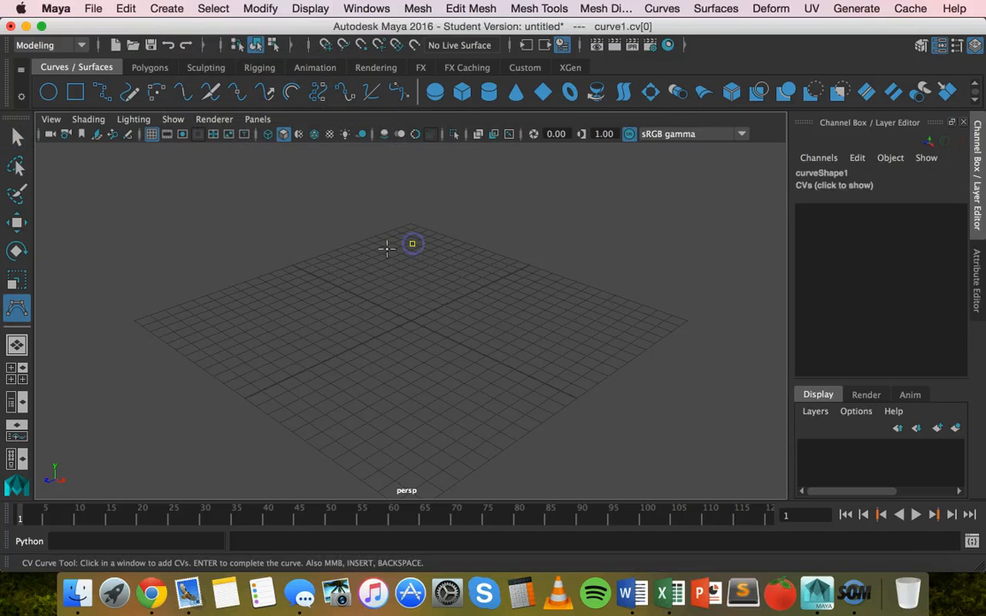
click(278, 325)
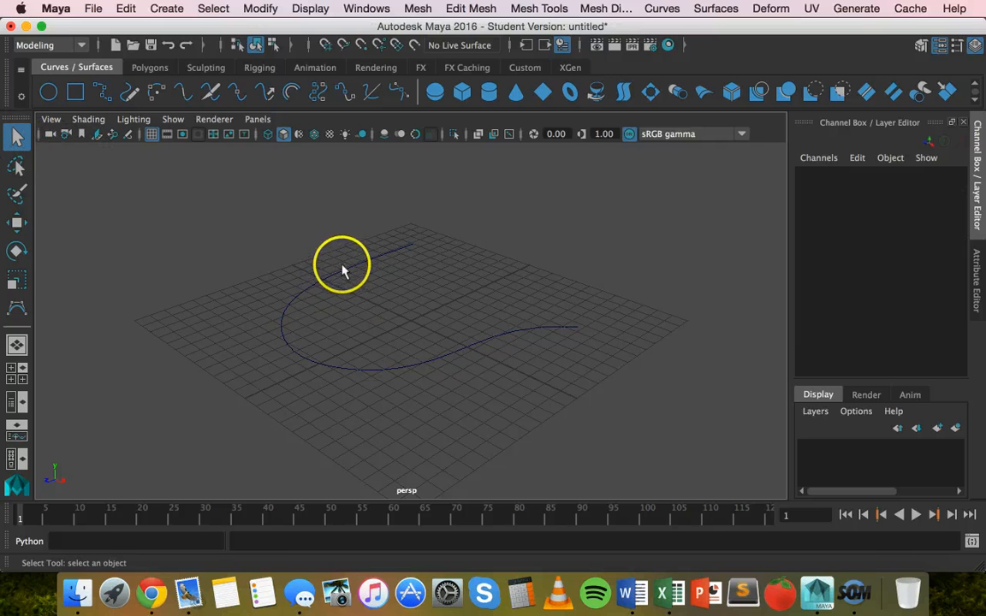
Select the finished curve and switch it to Edit Point component mode.
click(342, 272)
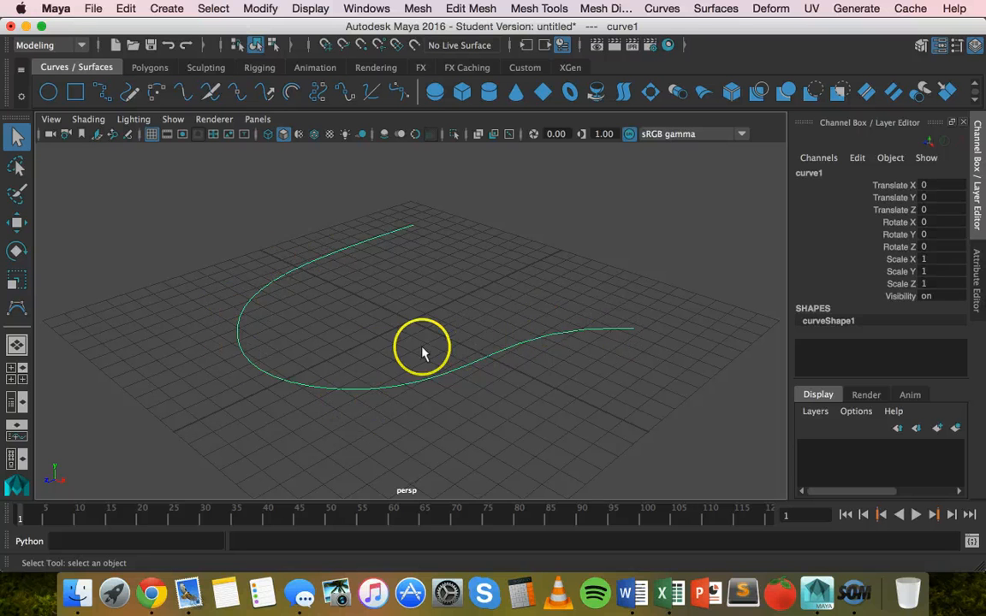
mouse_move(355, 248)
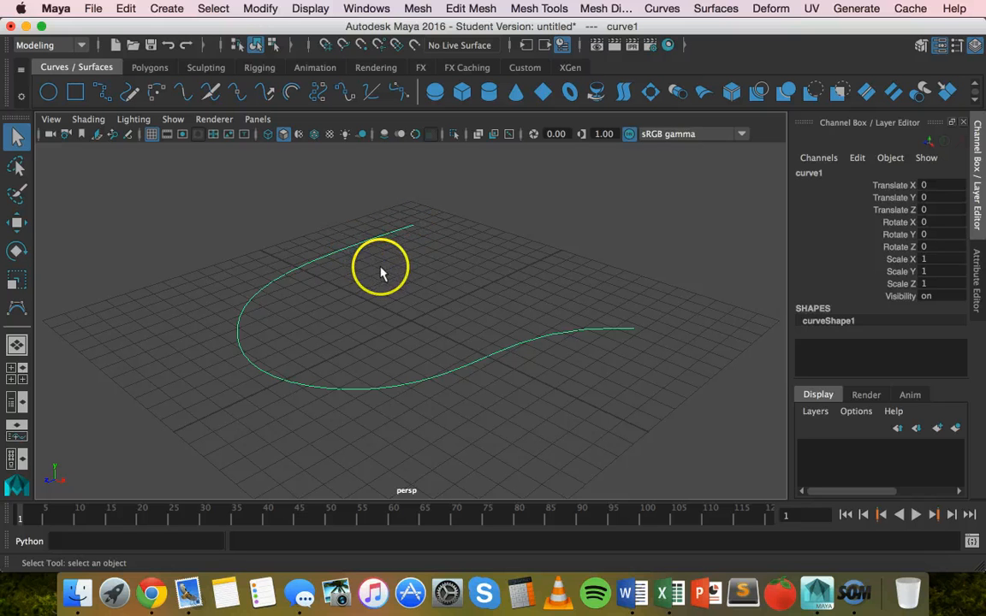
mouse_move(325, 367)
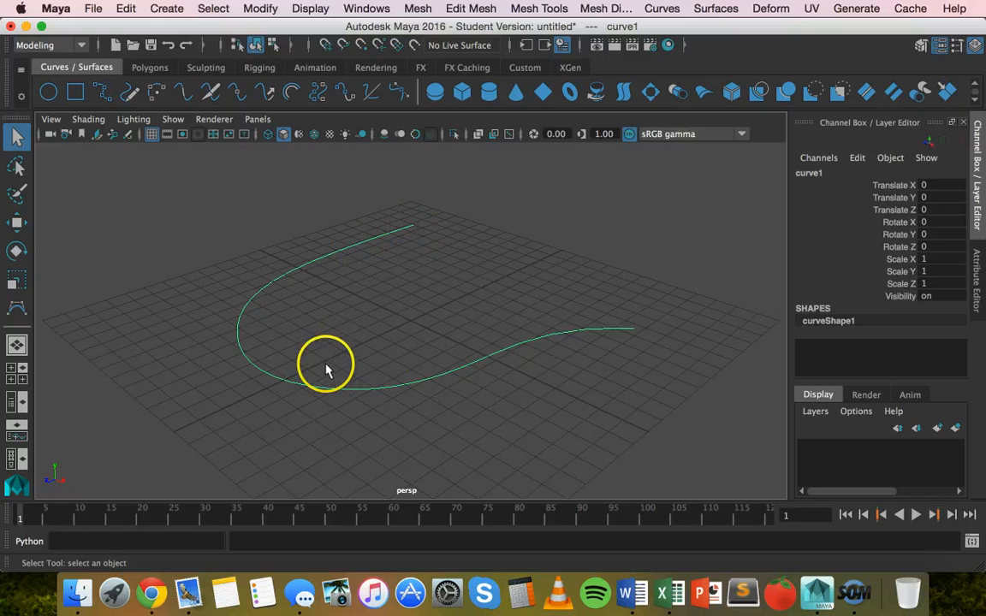
right_click(325, 364)
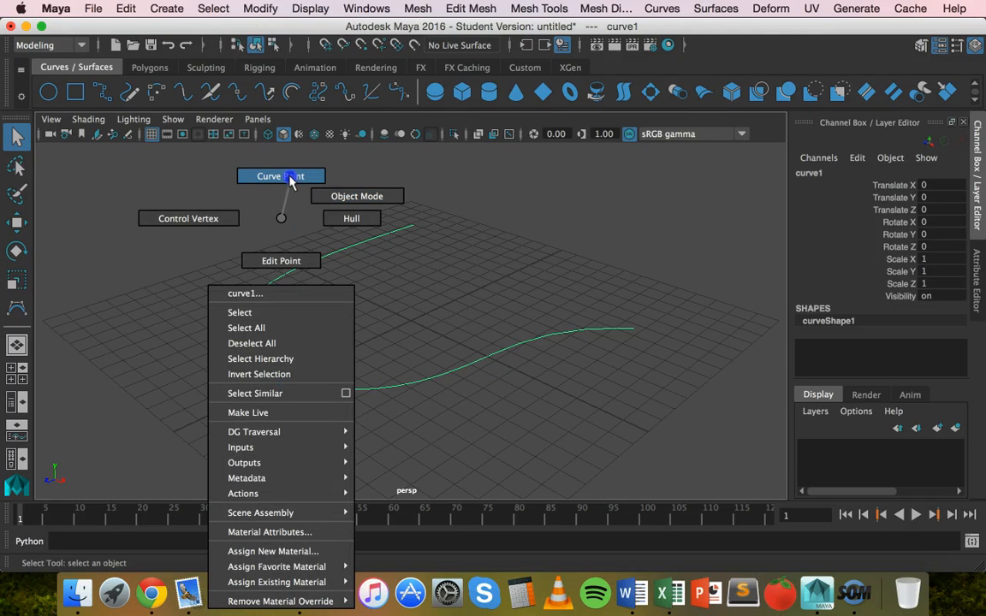
click(294, 261)
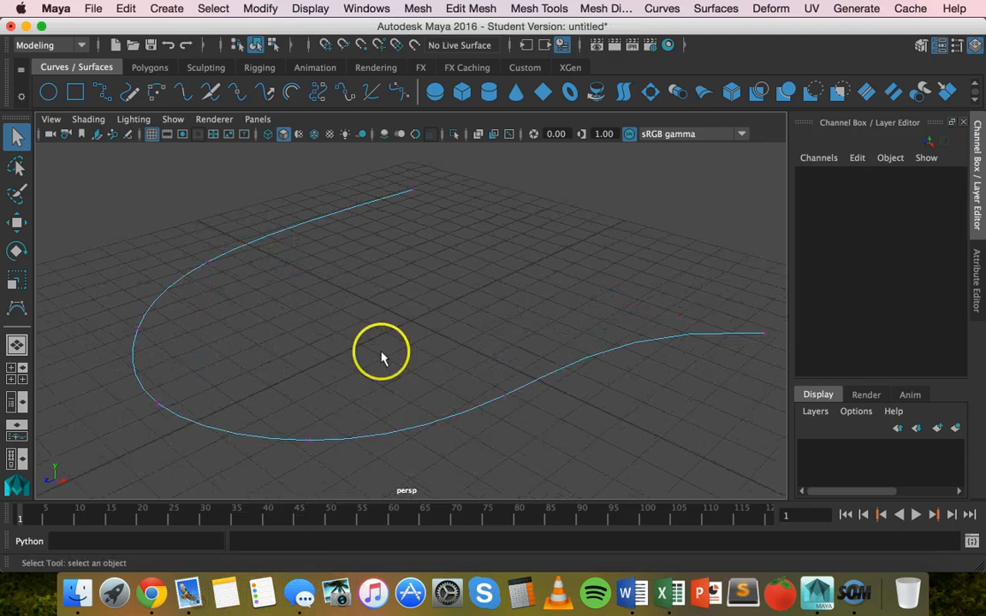
mouse_move(291, 445)
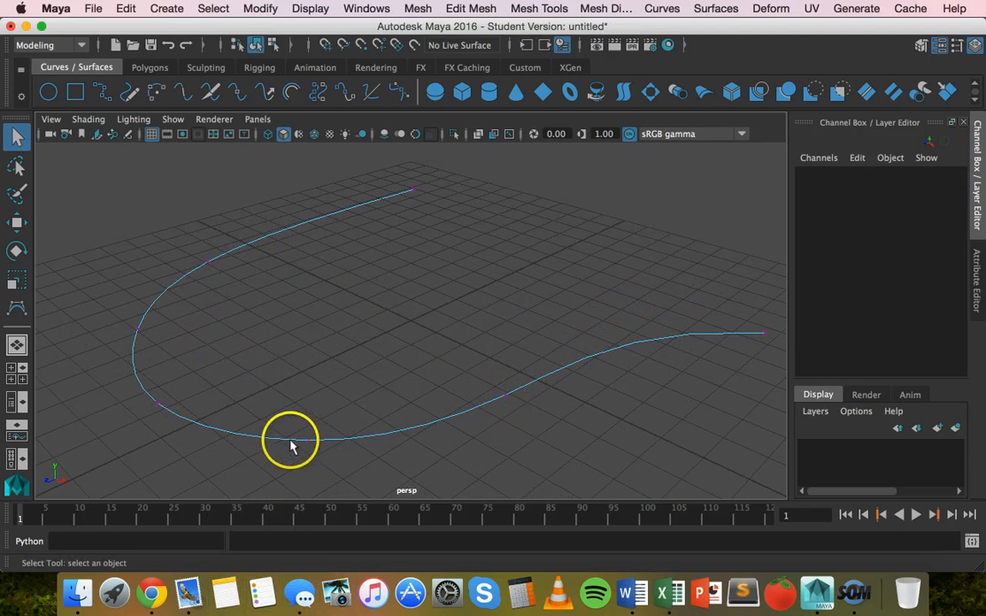
With the Move tool, pull the lower-right edit point inward to reshape the bend.
click(18, 222)
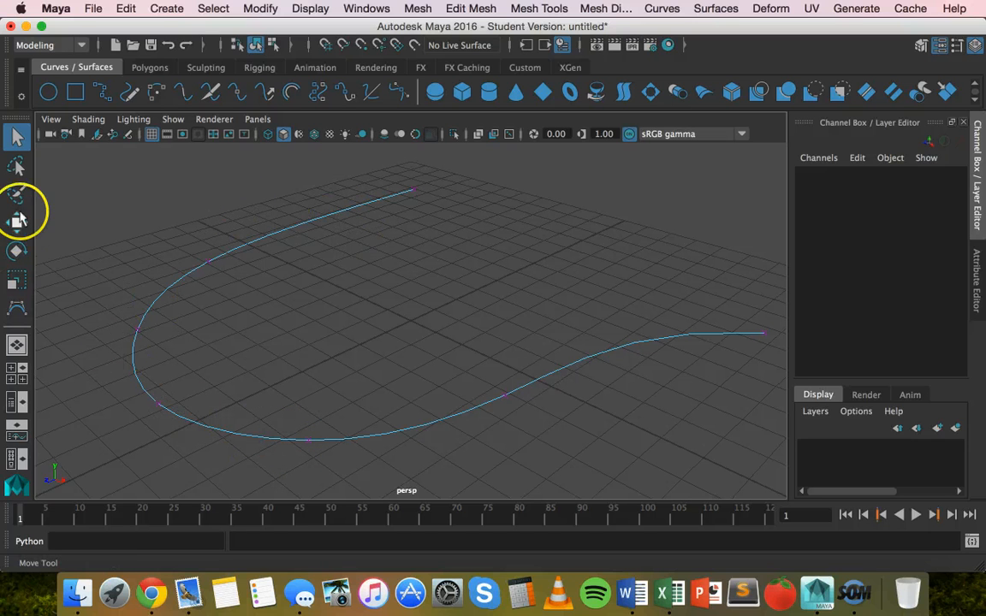
click(18, 222)
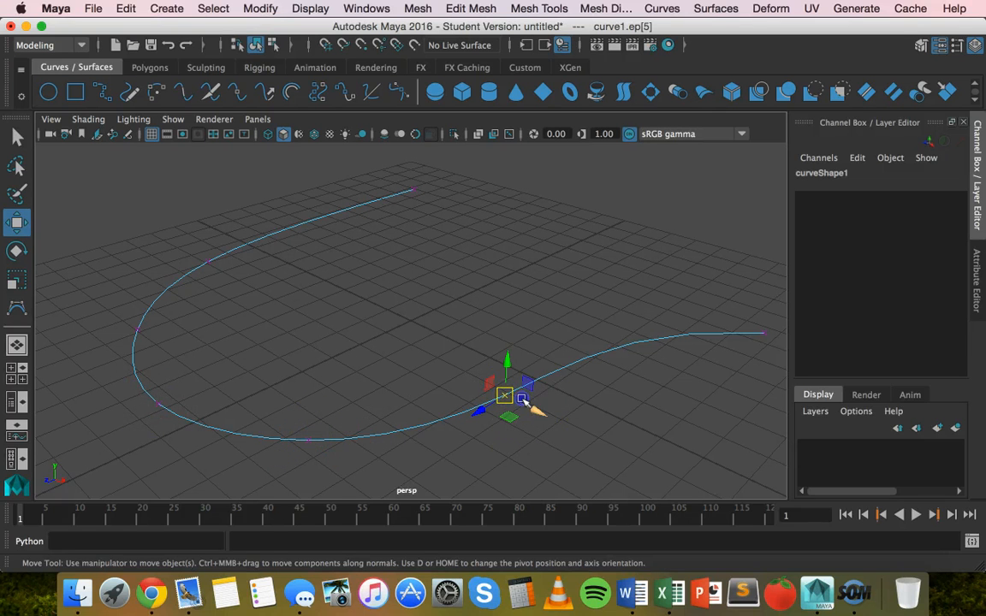
drag(506, 396, 430, 358)
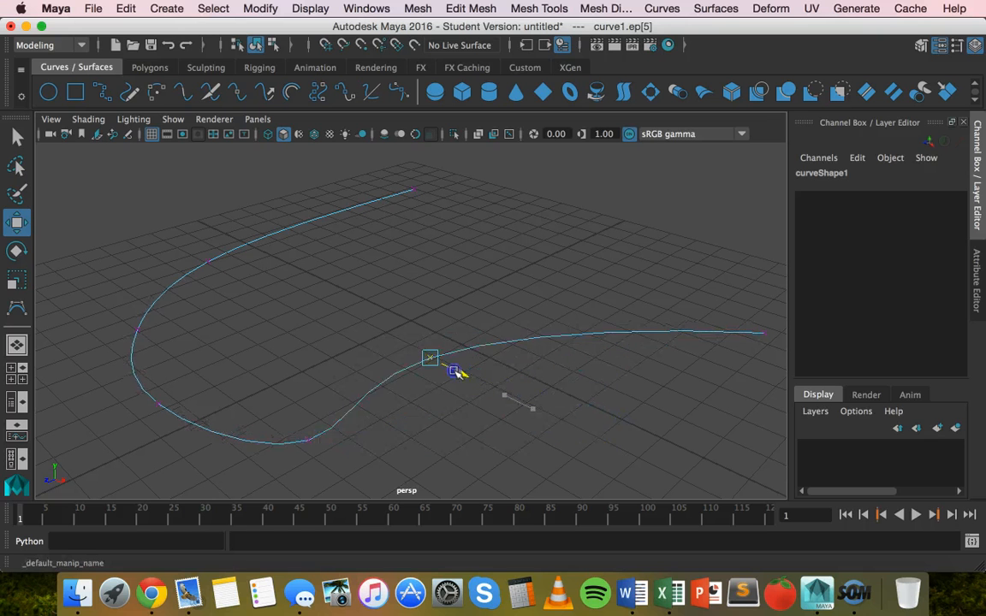
drag(454, 371, 393, 323)
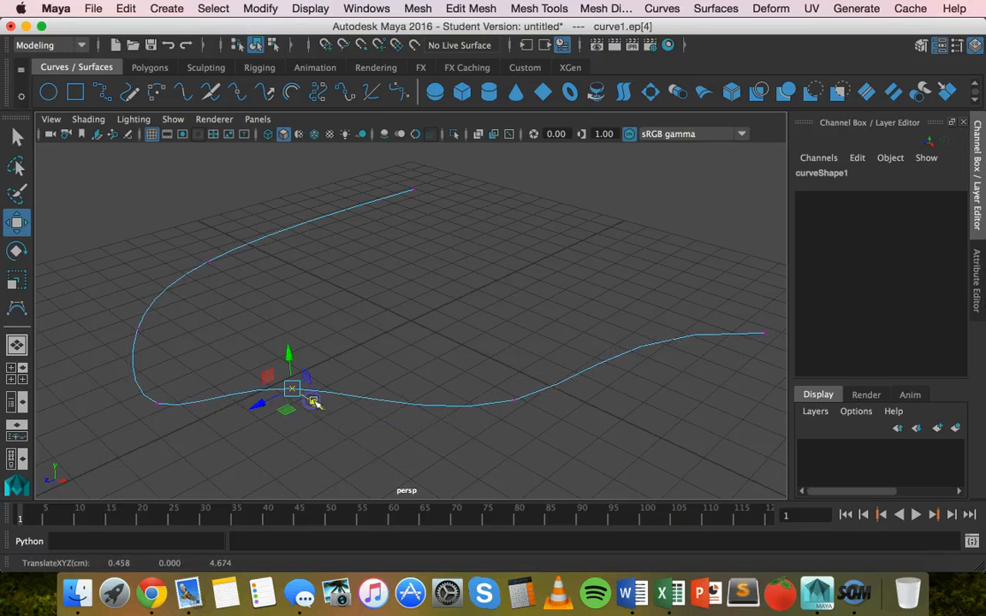
Move another bottom edit point to raise the hump, orbiting to check the shape.
drag(293, 387, 317, 365)
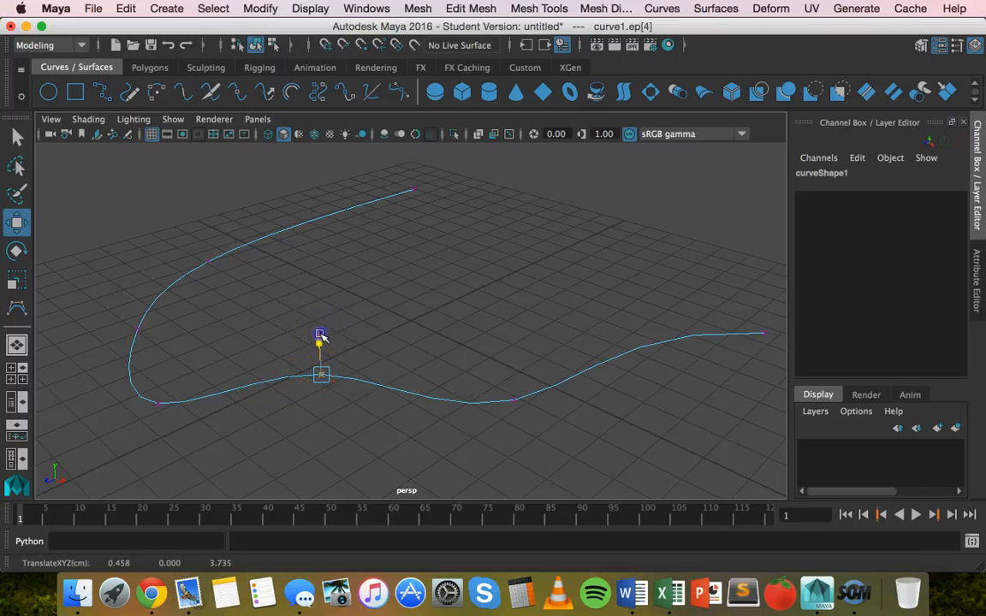
drag(320, 338, 304, 339)
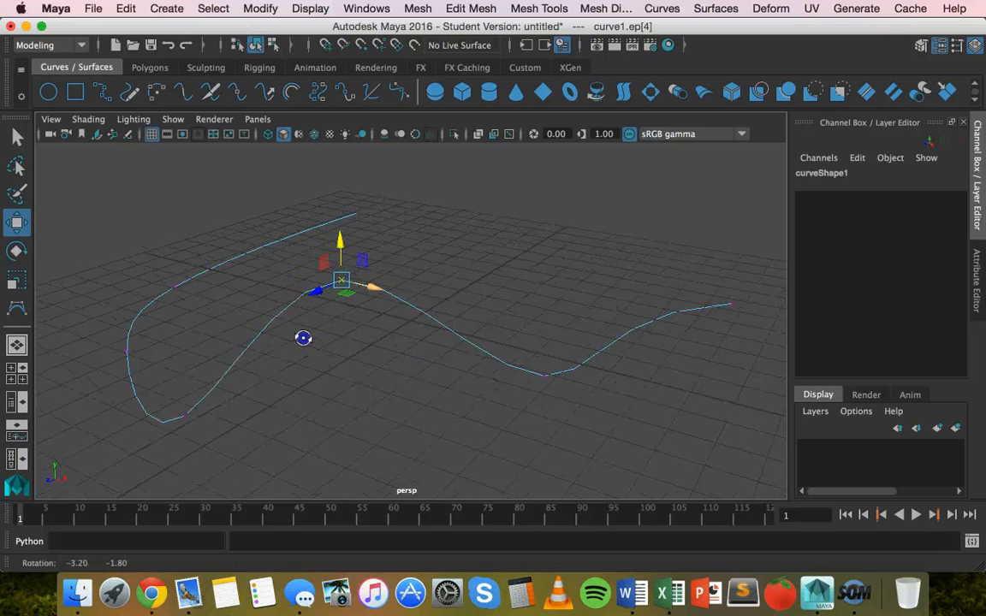
drag(304, 338, 343, 330)
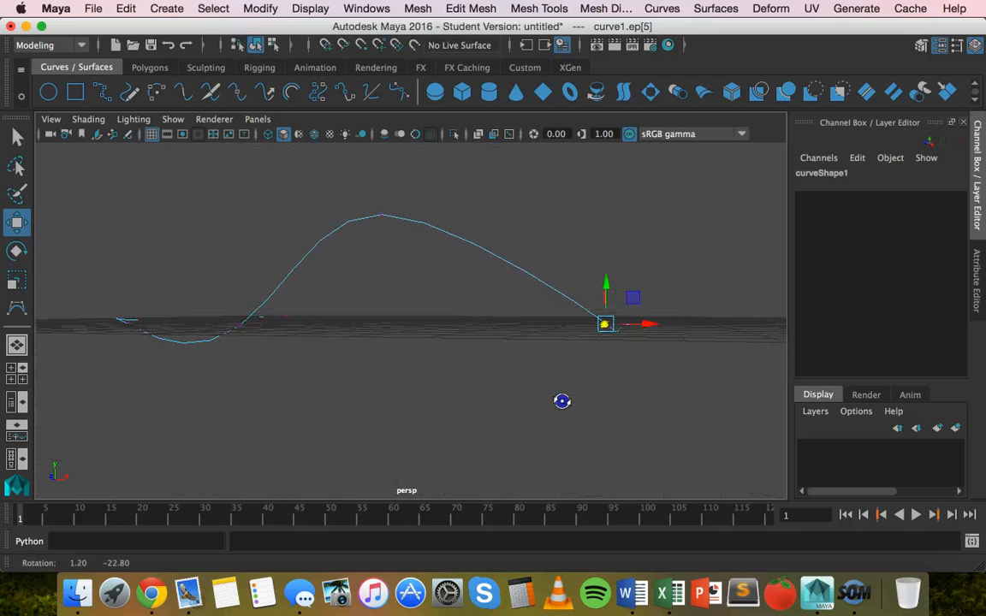
drag(563, 401, 520, 425)
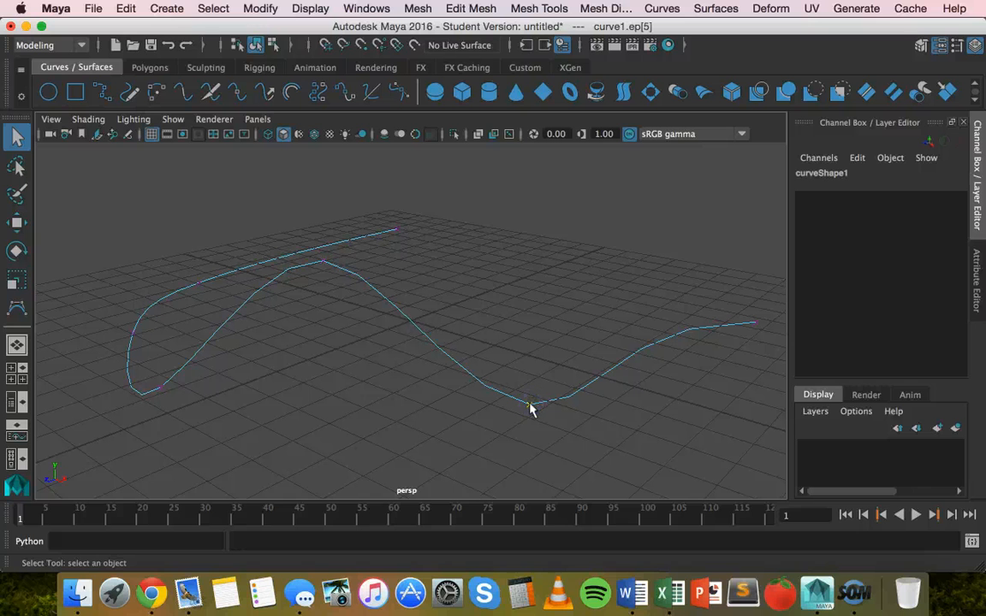
mouse_move(369, 323)
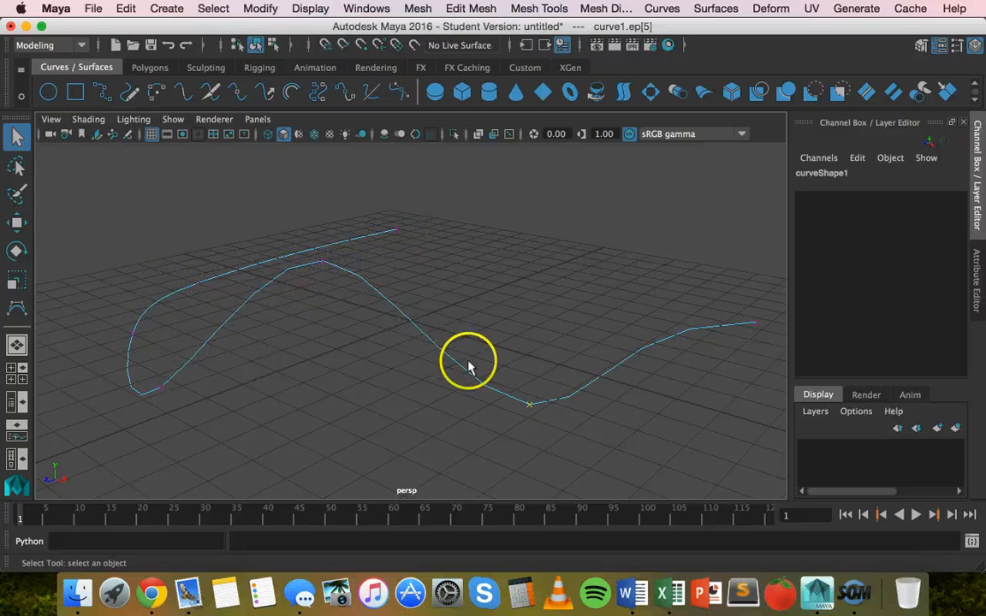
mouse_move(365, 319)
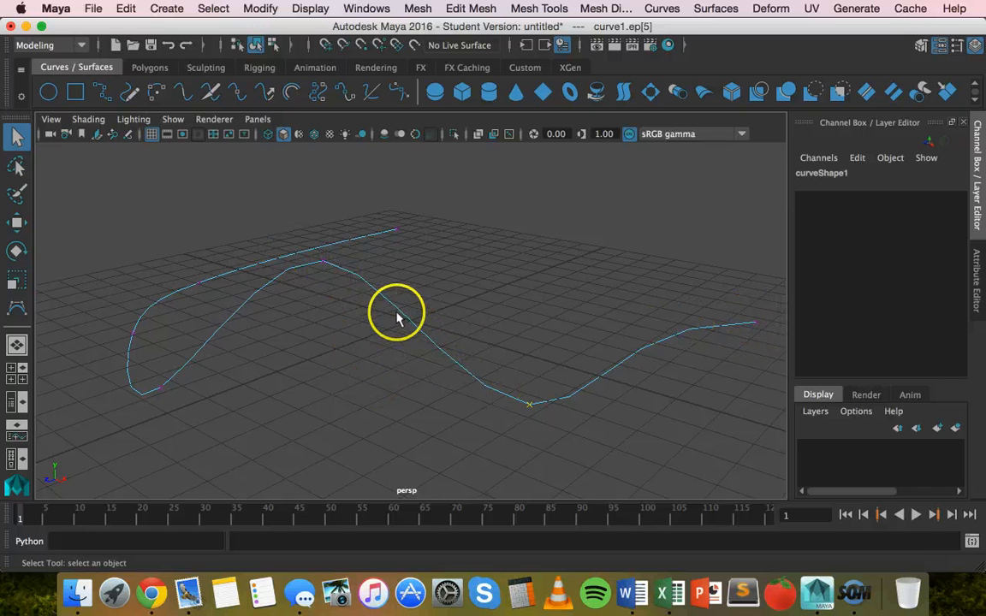
mouse_move(460, 298)
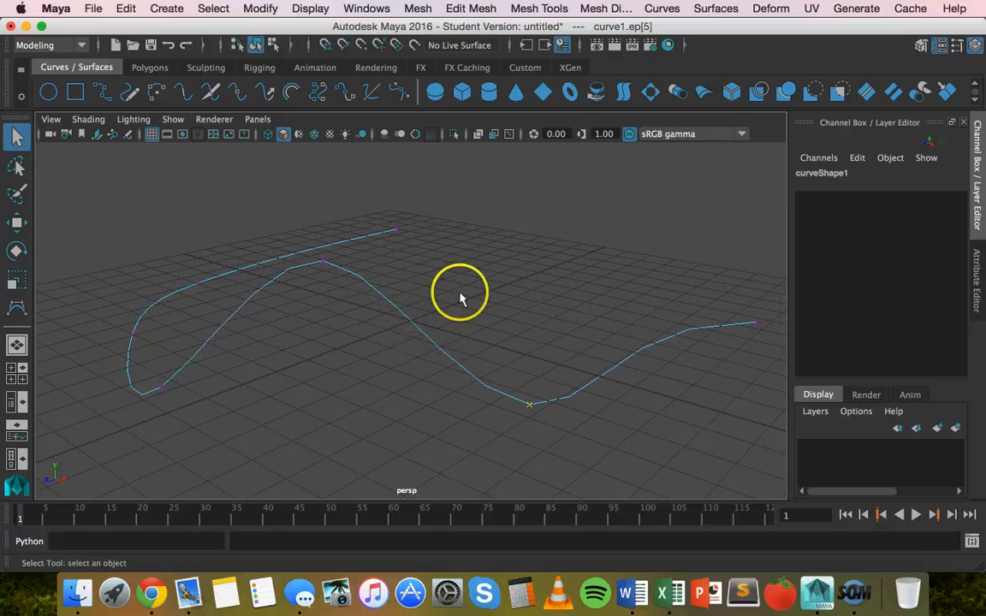
mouse_move(409, 332)
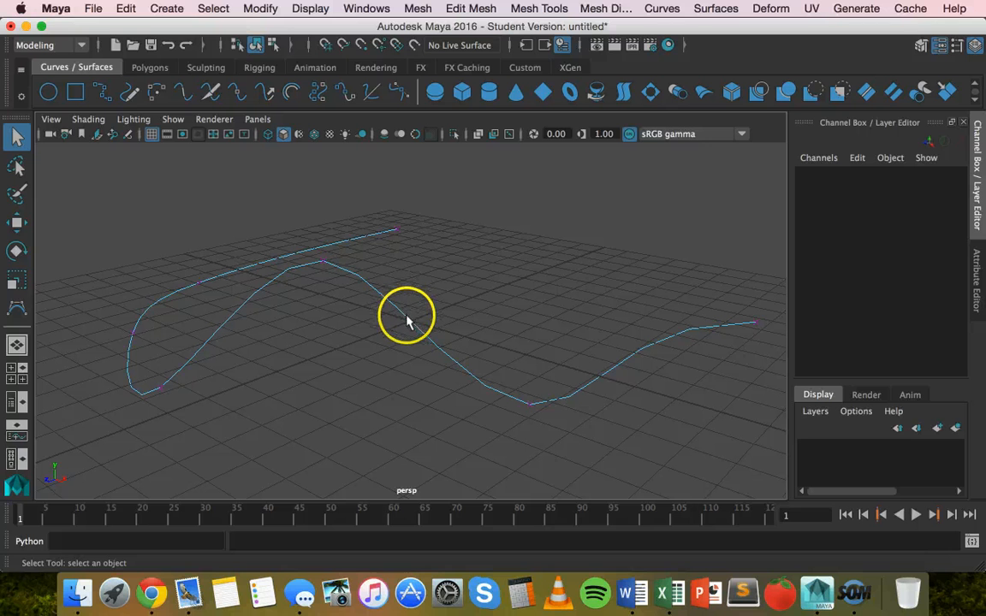
Bring up the curve's marking menu to return it to Object Mode.
right_click(406, 321)
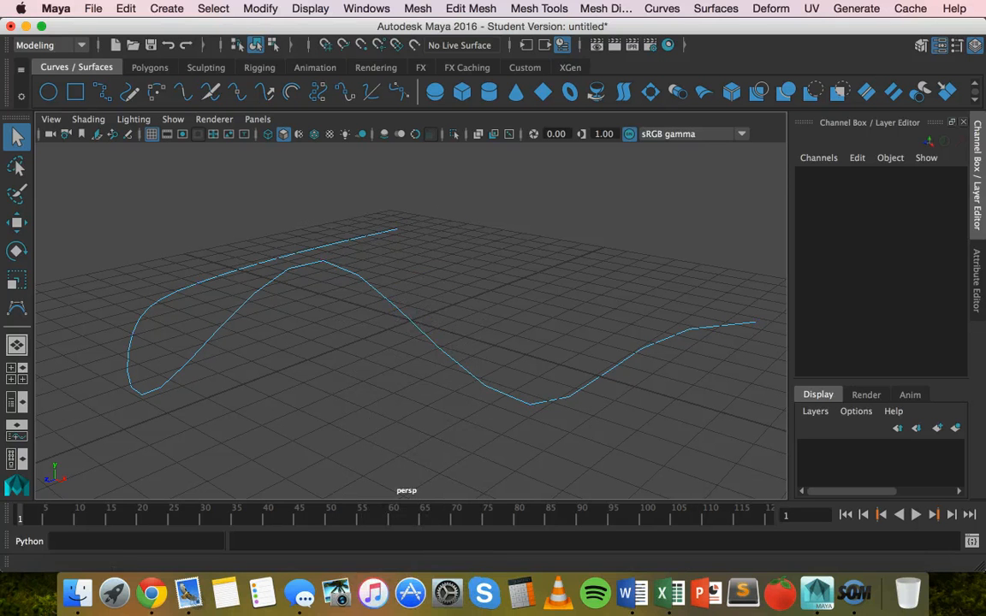
Return the curve to object mode in the Modeling menu set and try Insert Knot.
click(48, 45)
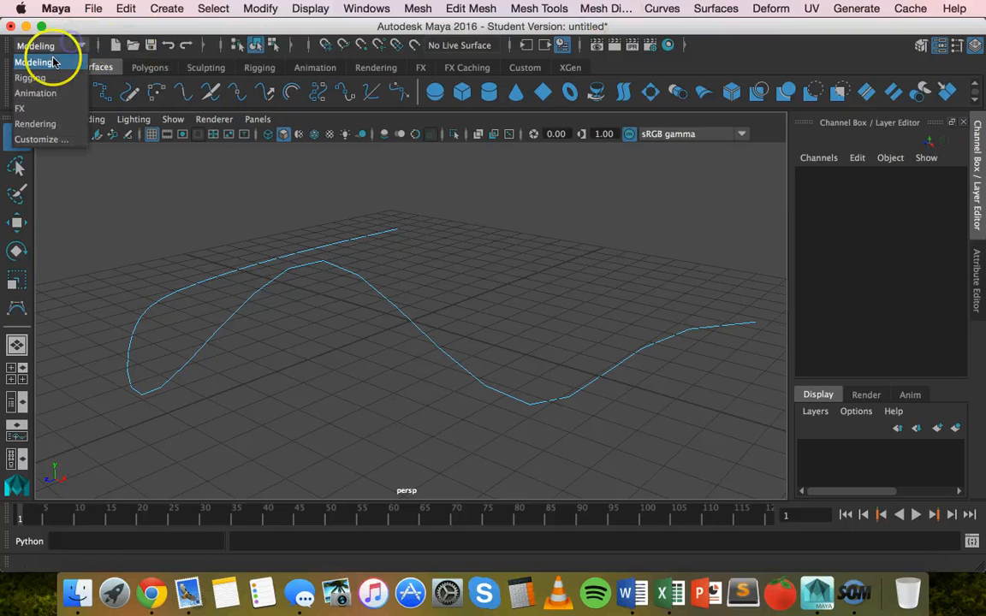
click(36, 61)
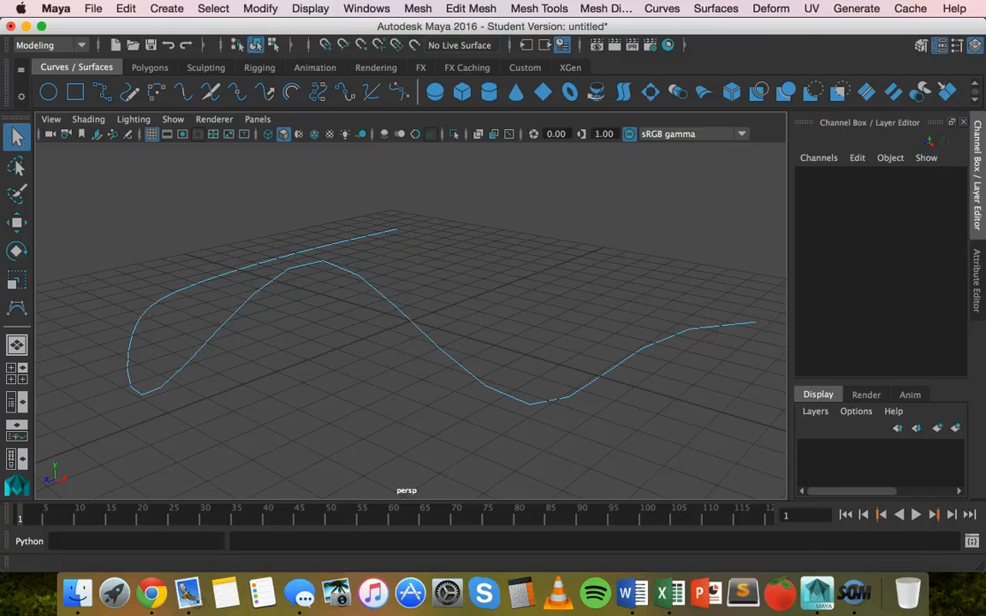
click(662, 9)
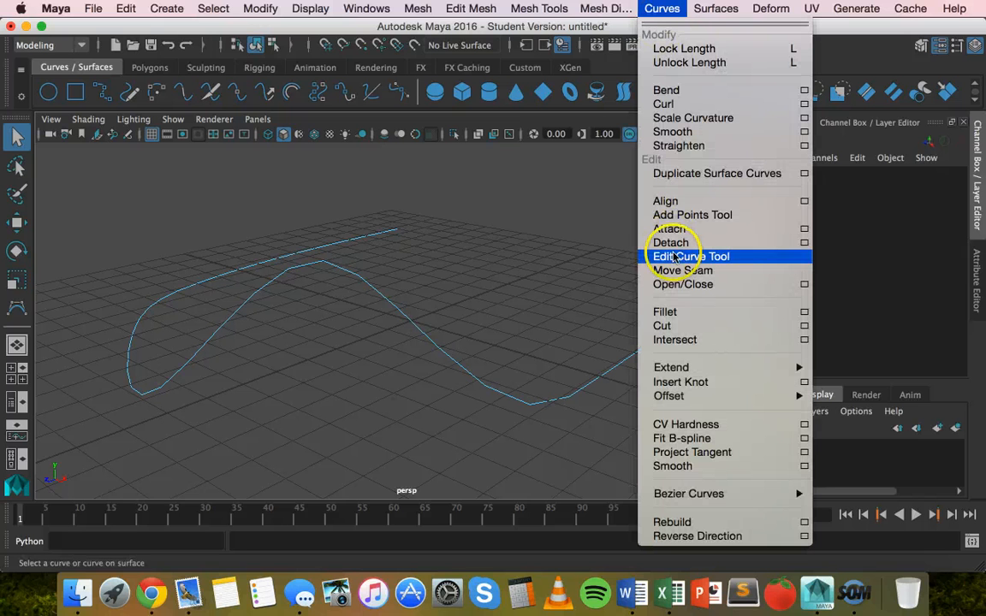
mouse_move(681, 382)
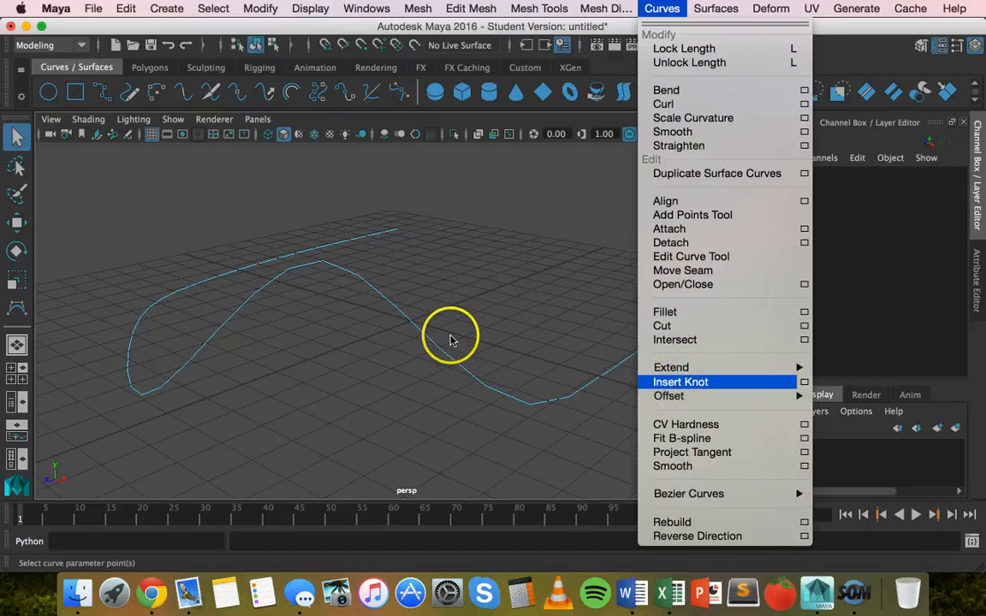
click(680, 382)
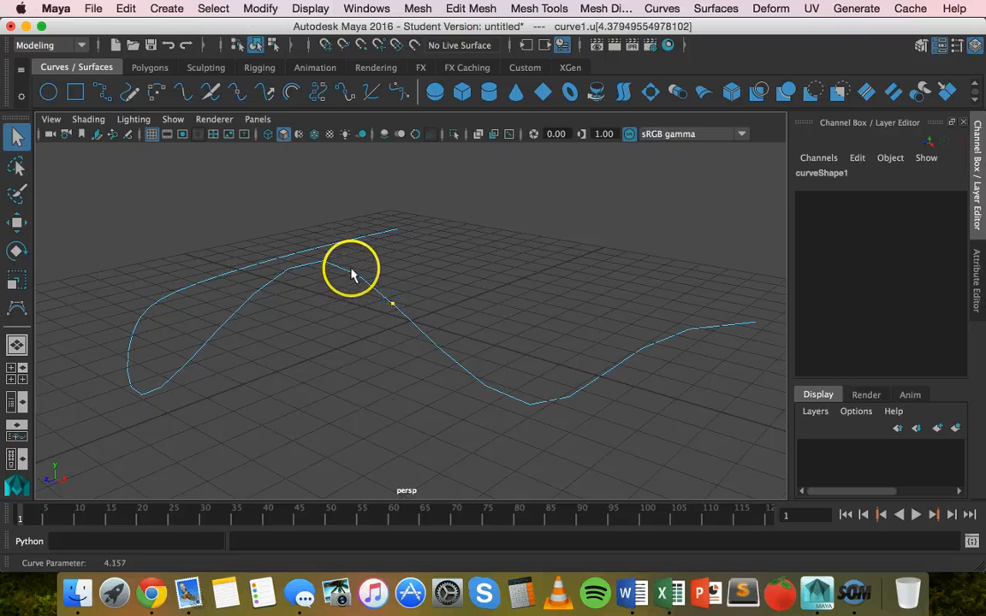
Place a curve point on the descending middle slope and insert a knot there.
right_click(351, 270)
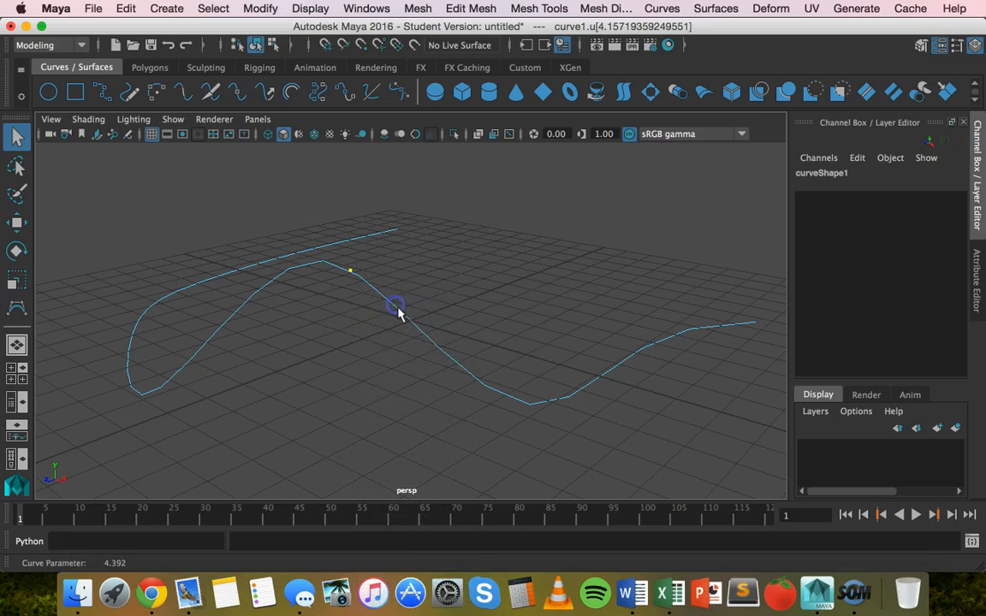
drag(395, 306, 473, 373)
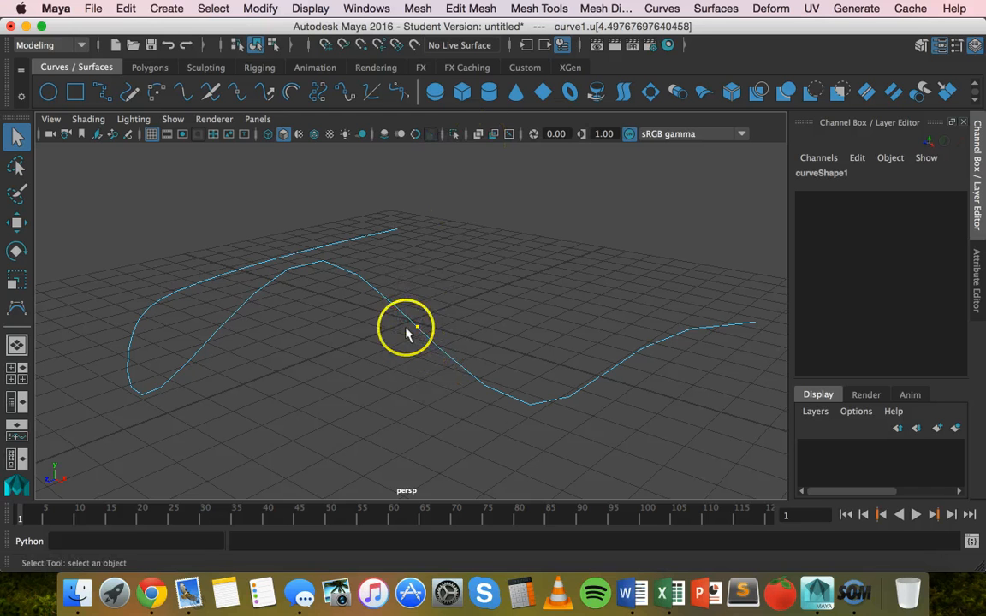
click(407, 330)
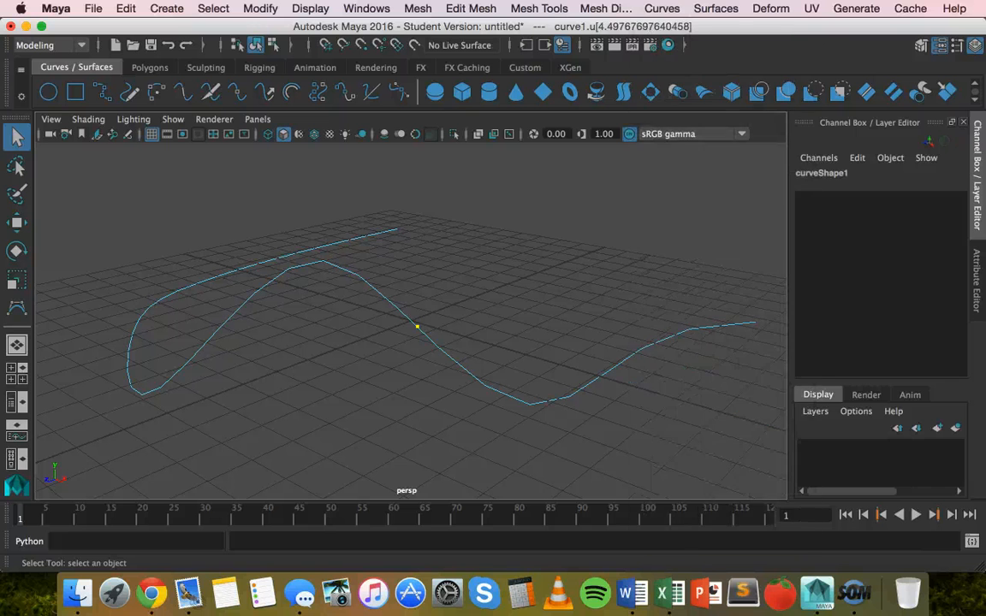
click(662, 9)
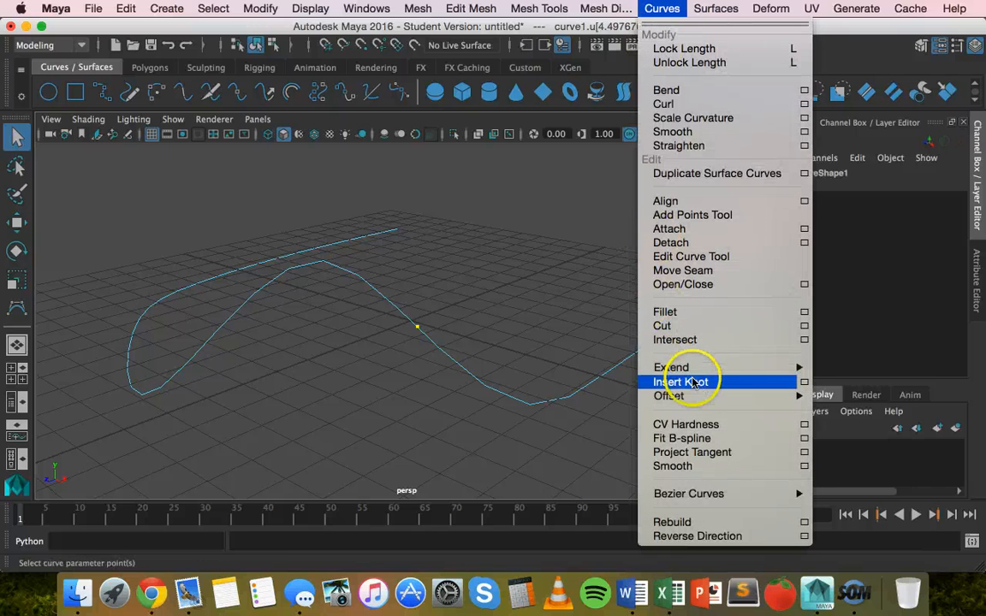
click(681, 382)
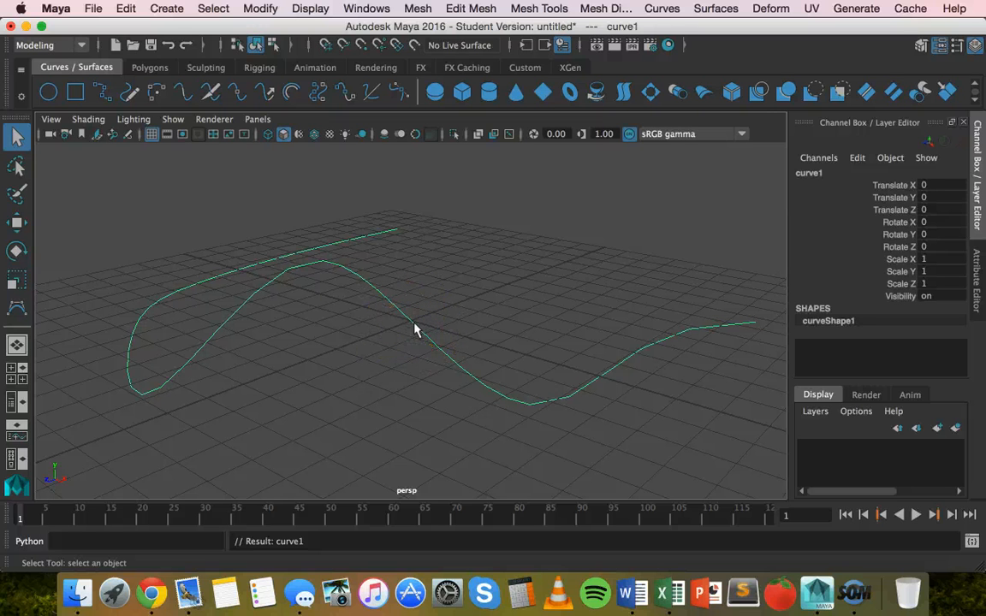
Show the curve's edit points and select the newly inserted one.
right_click(415, 329)
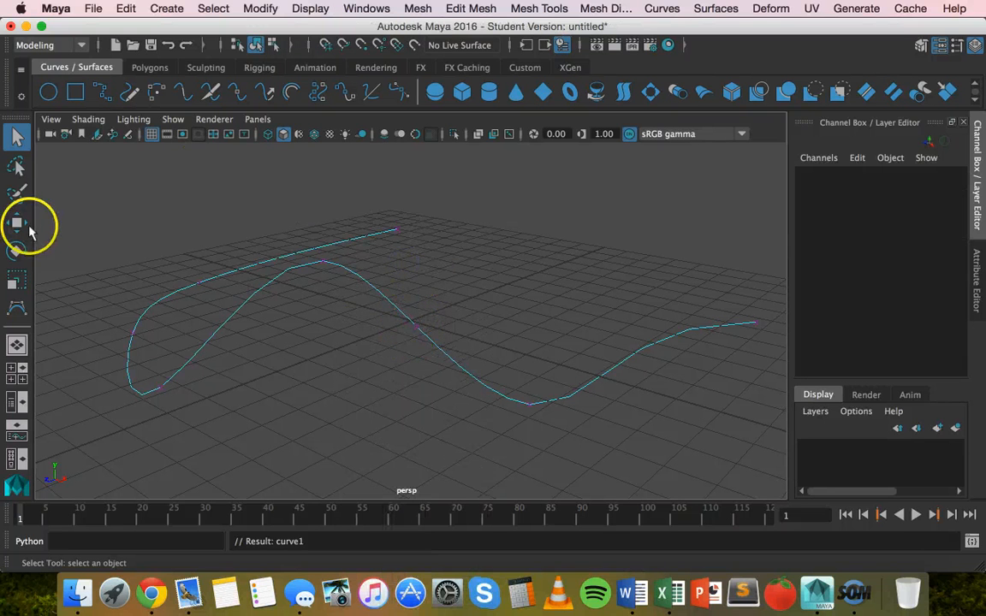
click(17, 222)
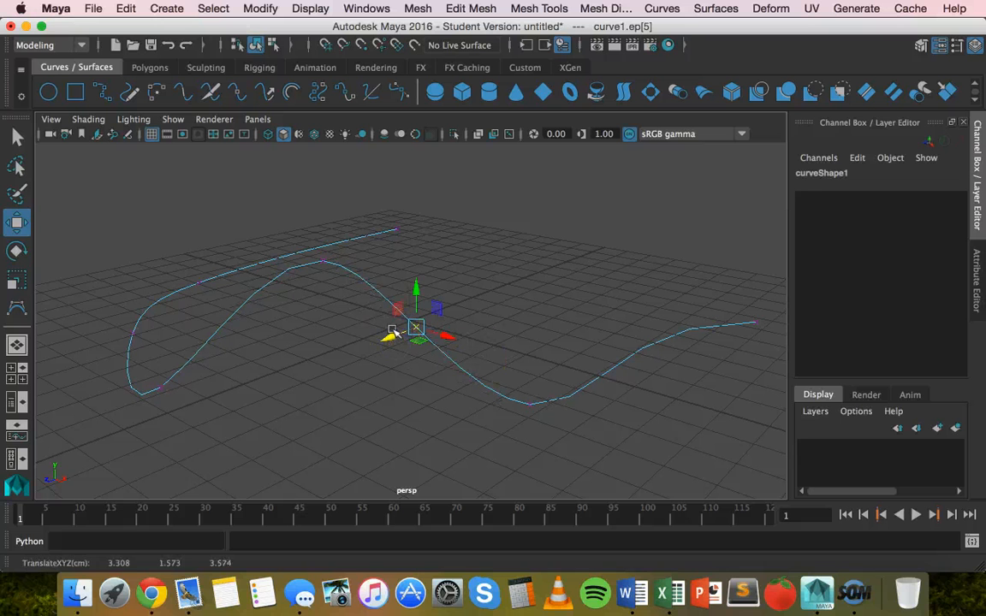
click(17, 137)
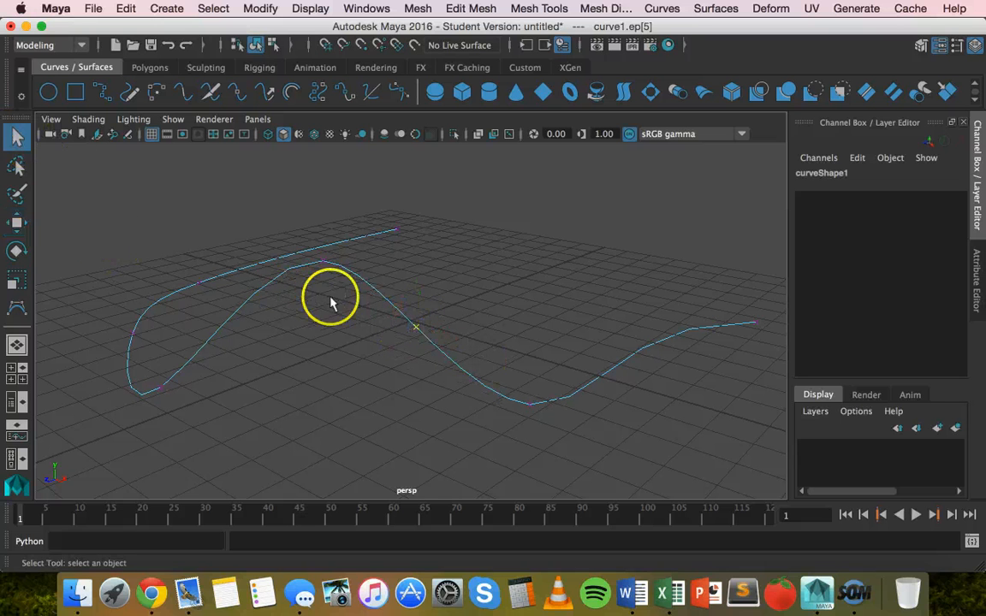
Insert a knot on the curve's right section, then orbit and zoom toward its end.
right_click(331, 302)
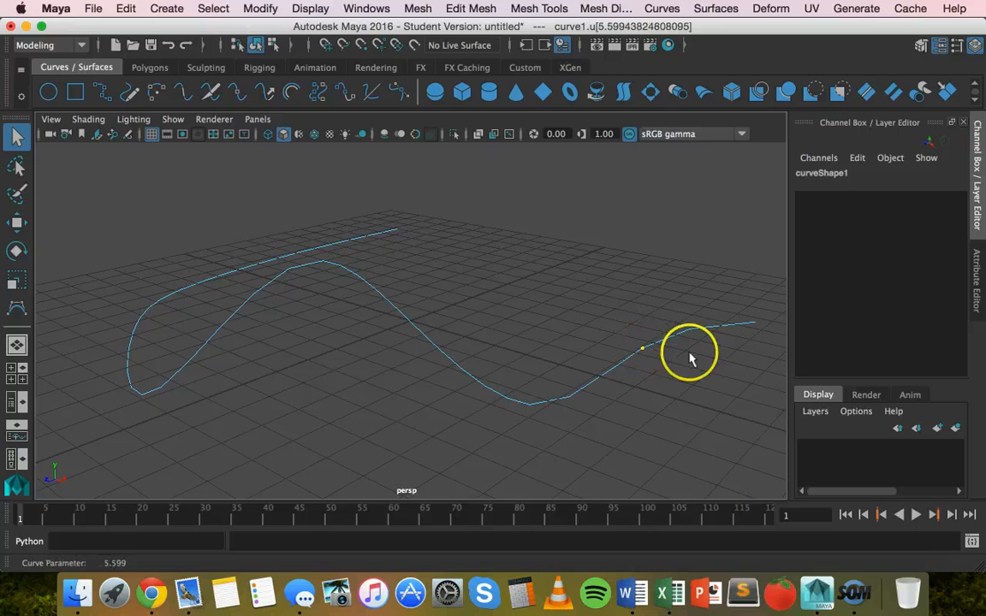
click(661, 8)
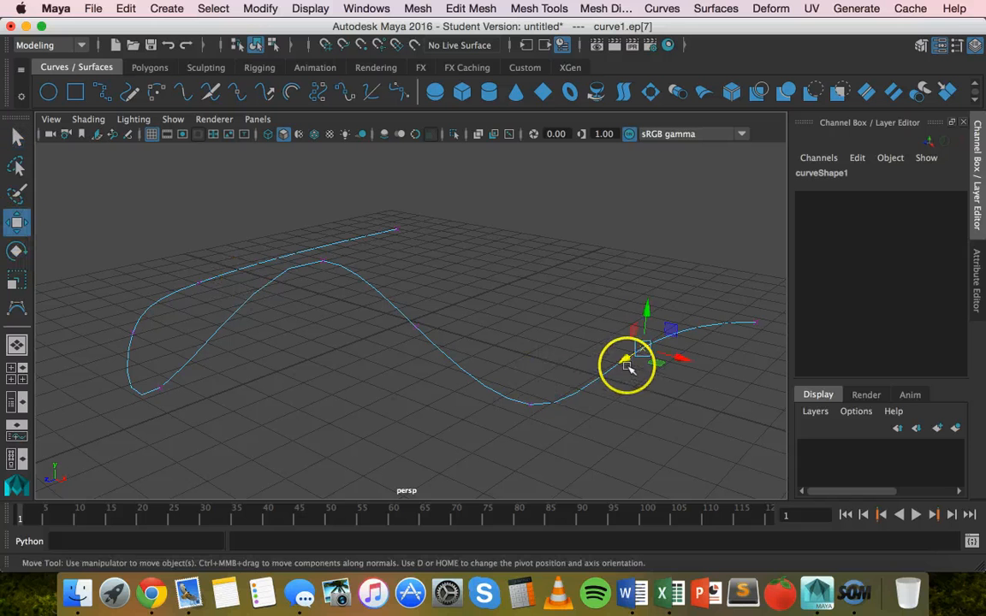
drag(629, 360, 646, 313)
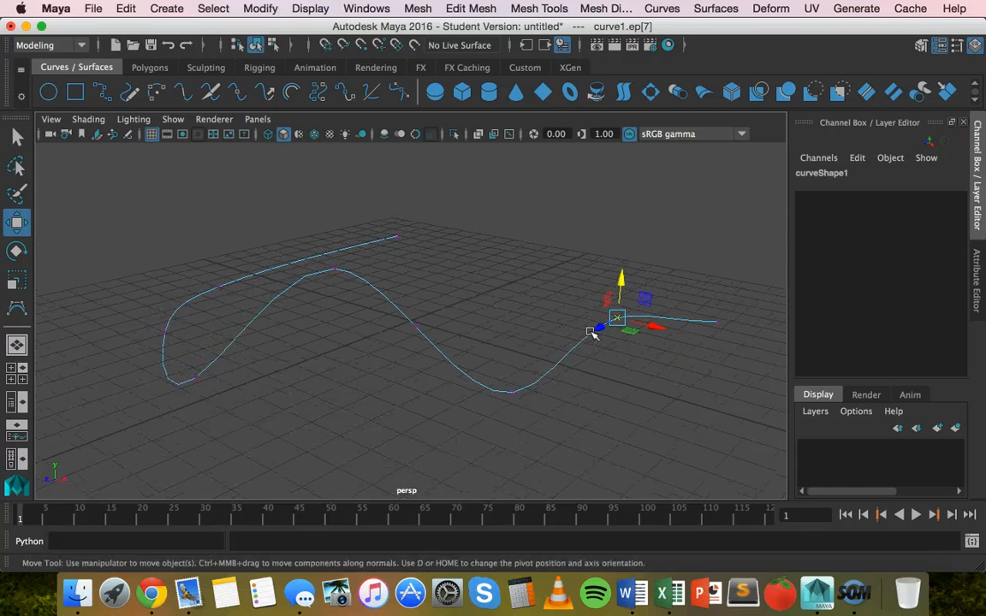
drag(591, 334, 466, 346)
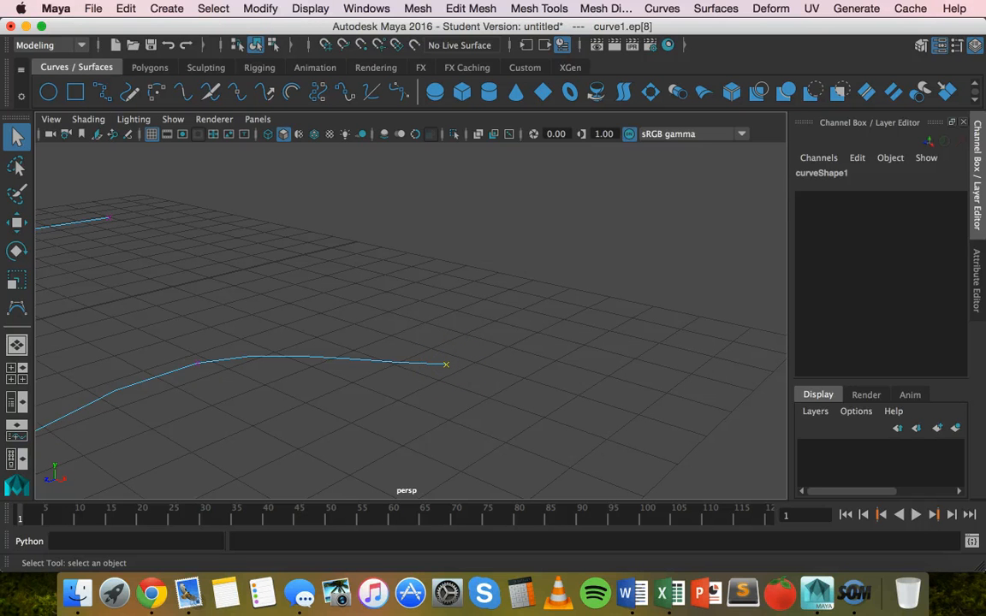
Choose Curves > Extend Curve, then put the curve back in Object Mode.
click(661, 8)
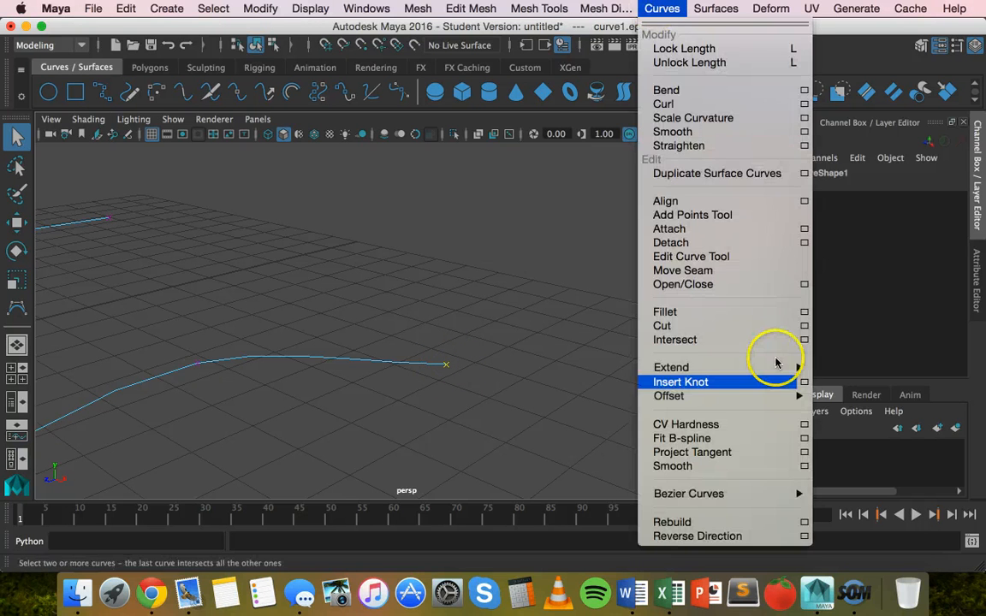
mouse_move(702, 377)
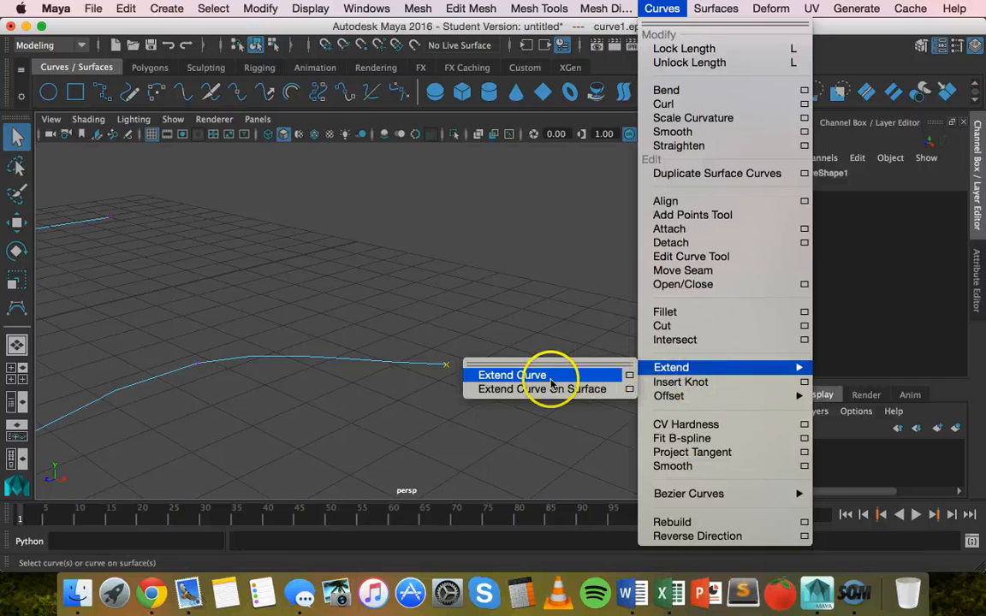
click(512, 375)
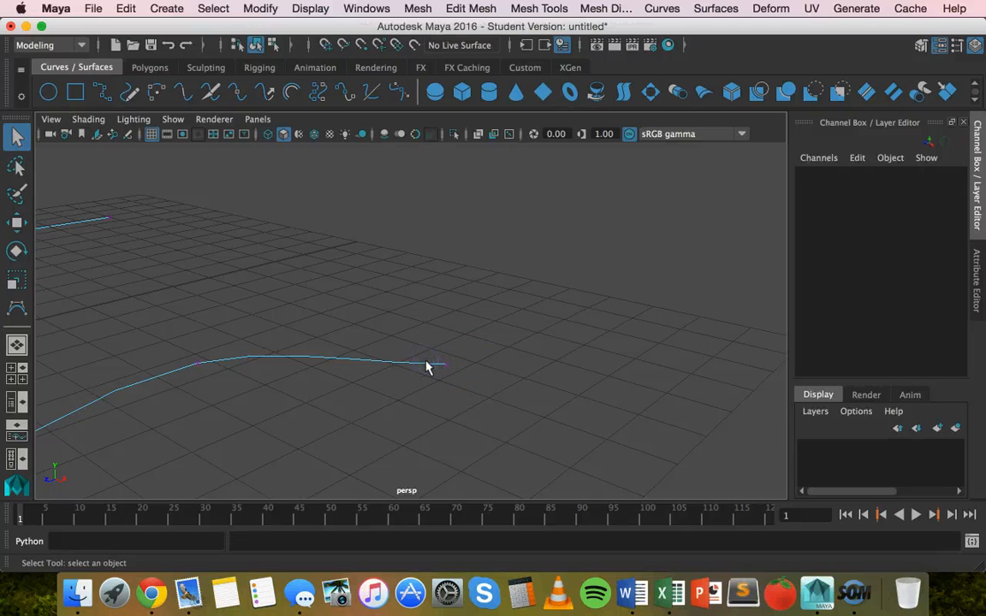
right_click(428, 366)
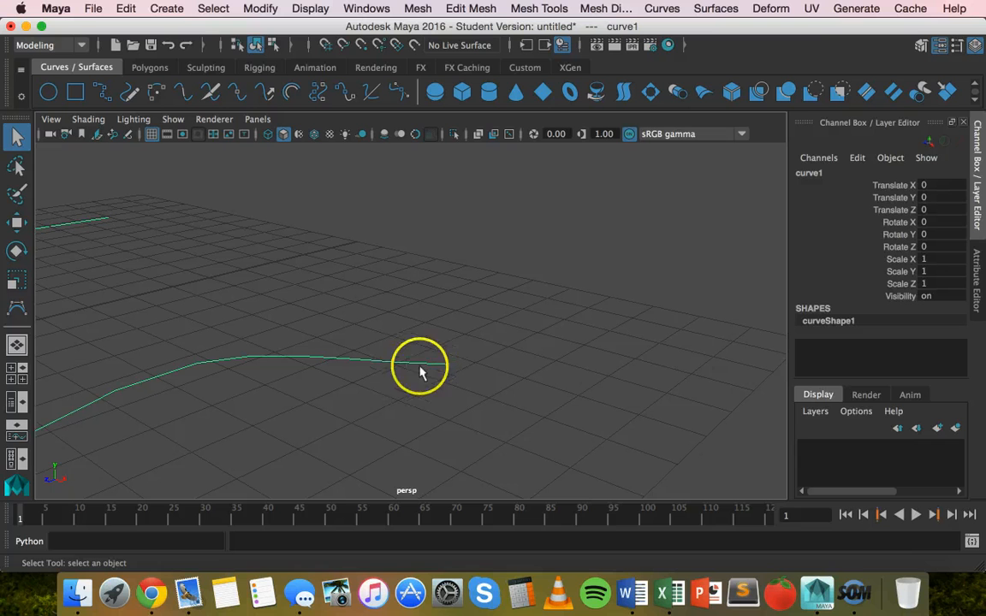
Extend the selected curve past its tail with Extend Curve, then deselect it.
click(661, 8)
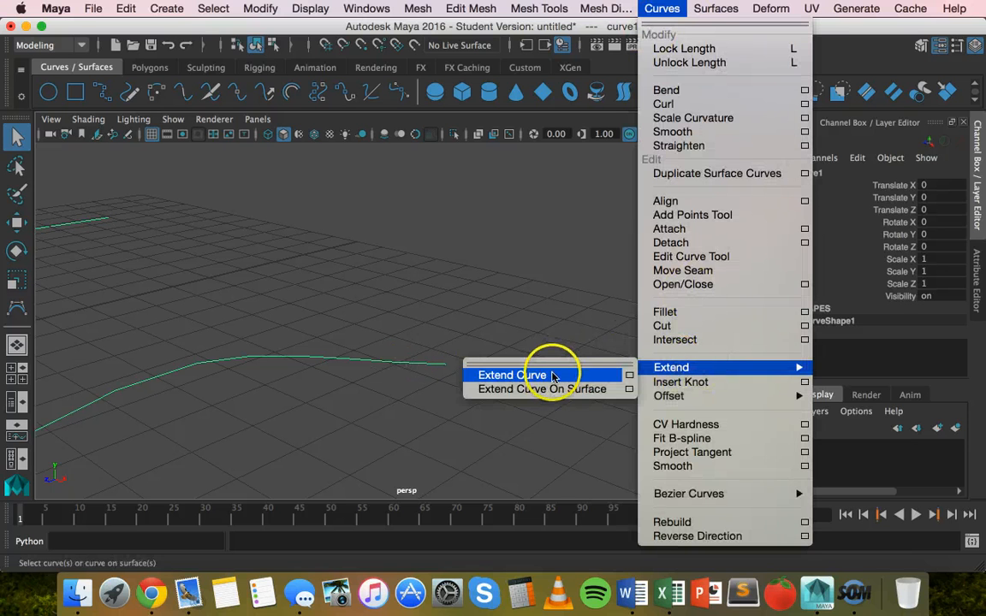
click(513, 374)
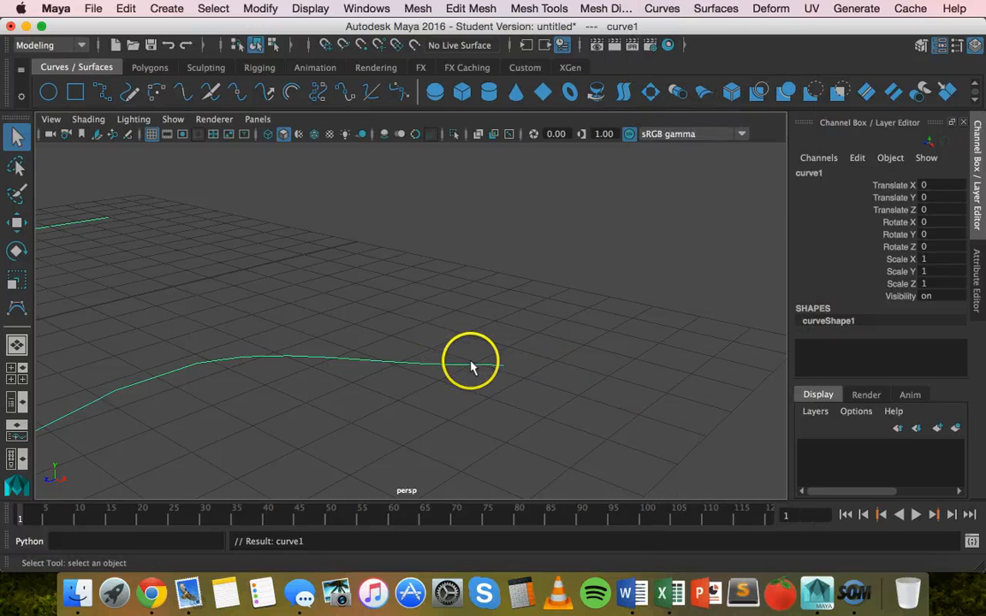
click(17, 223)
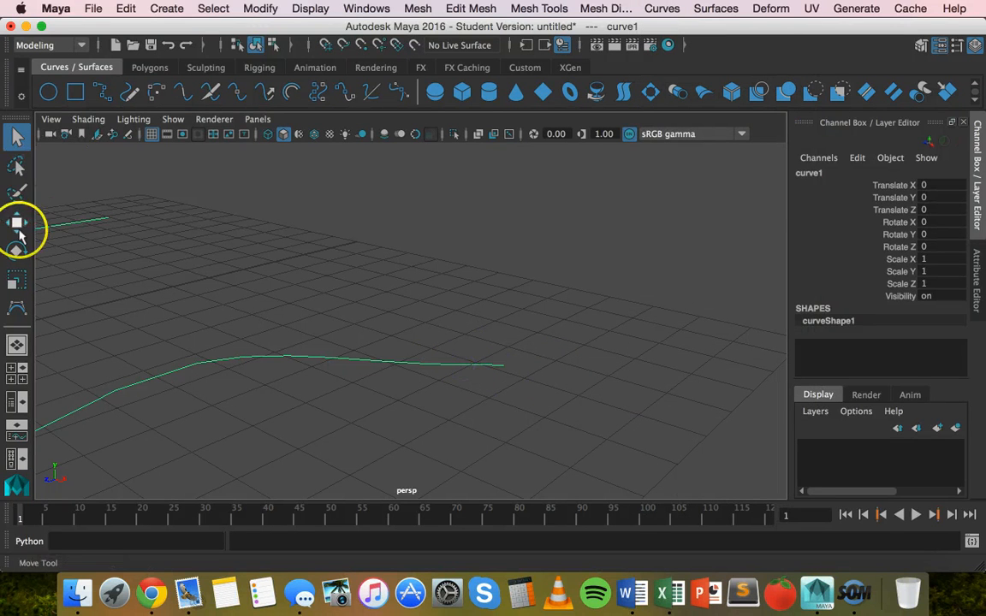
click(17, 137)
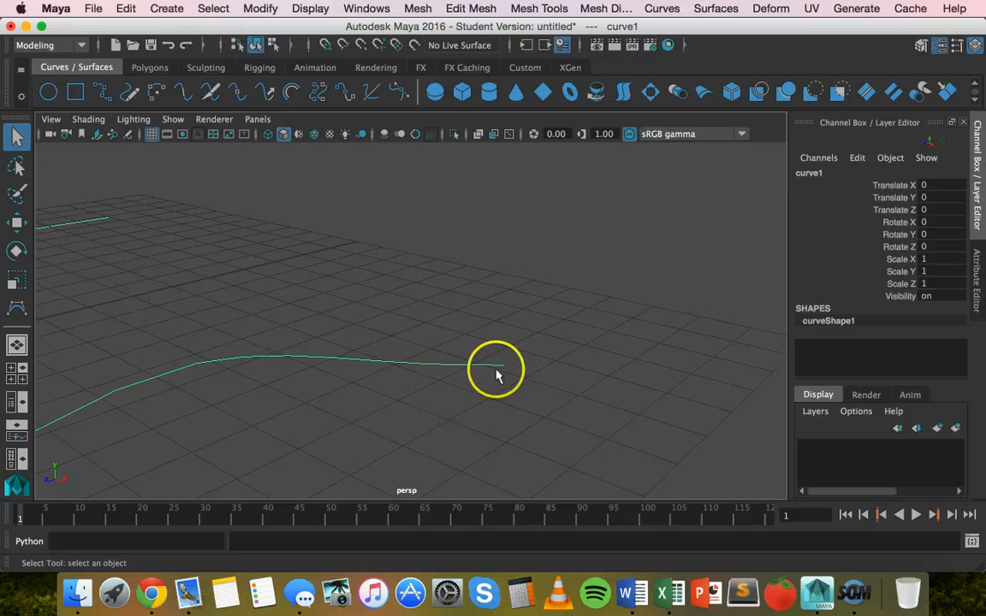
mouse_move(614, 349)
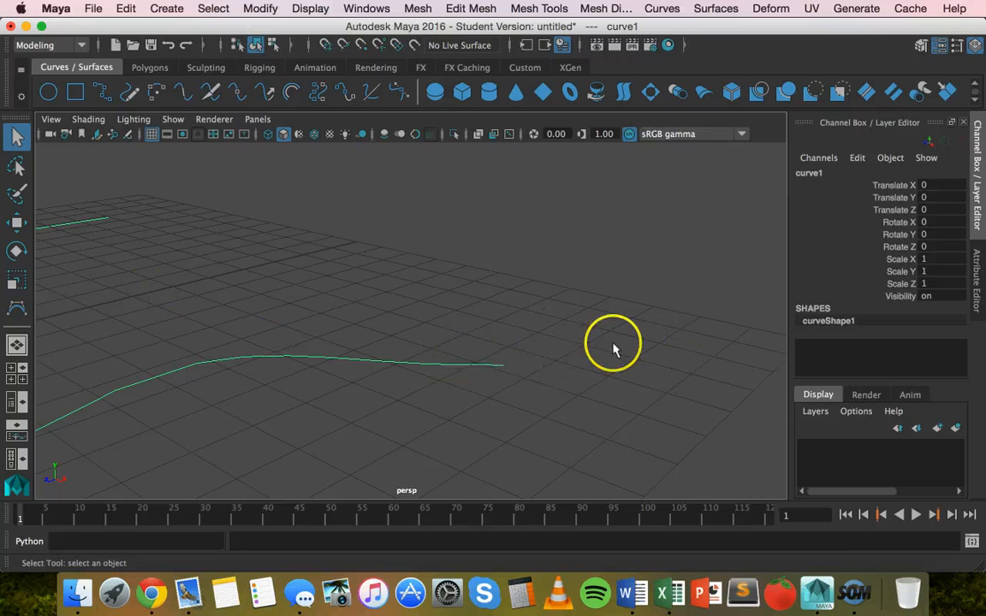
mouse_move(482, 374)
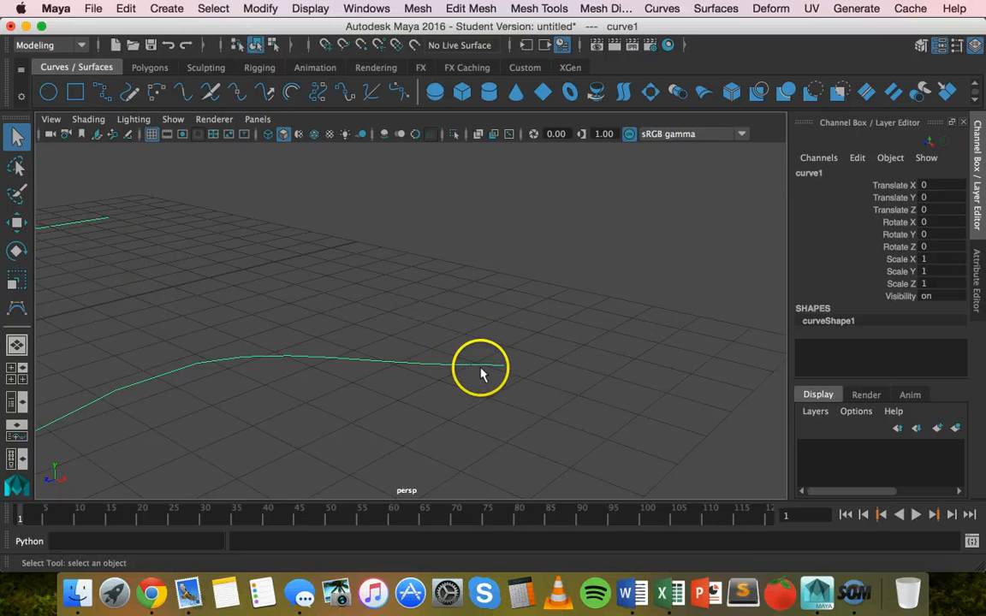
click(492, 319)
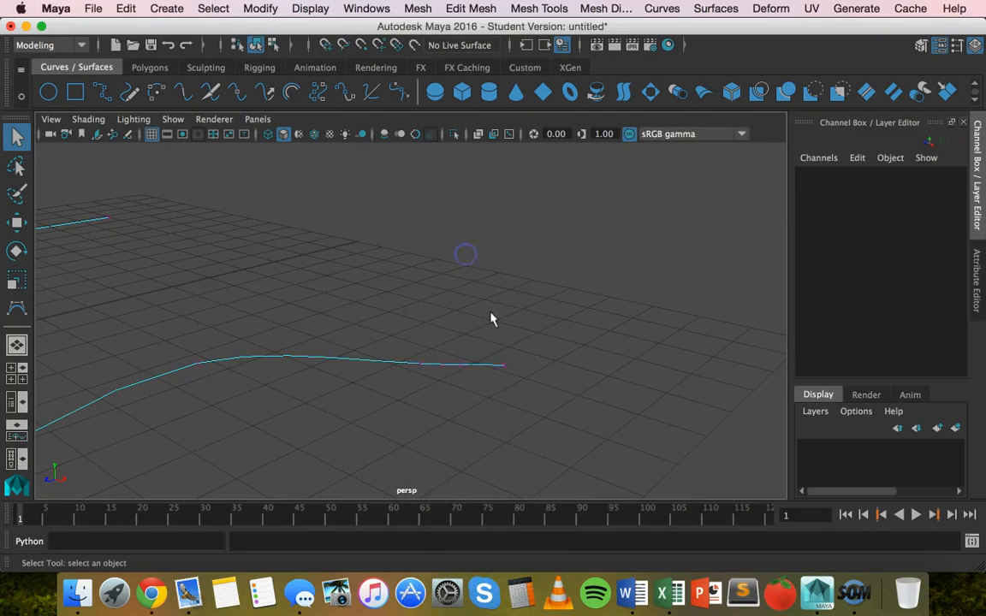
Show edit points and drag the last one outward toward the front-right.
click(504, 366)
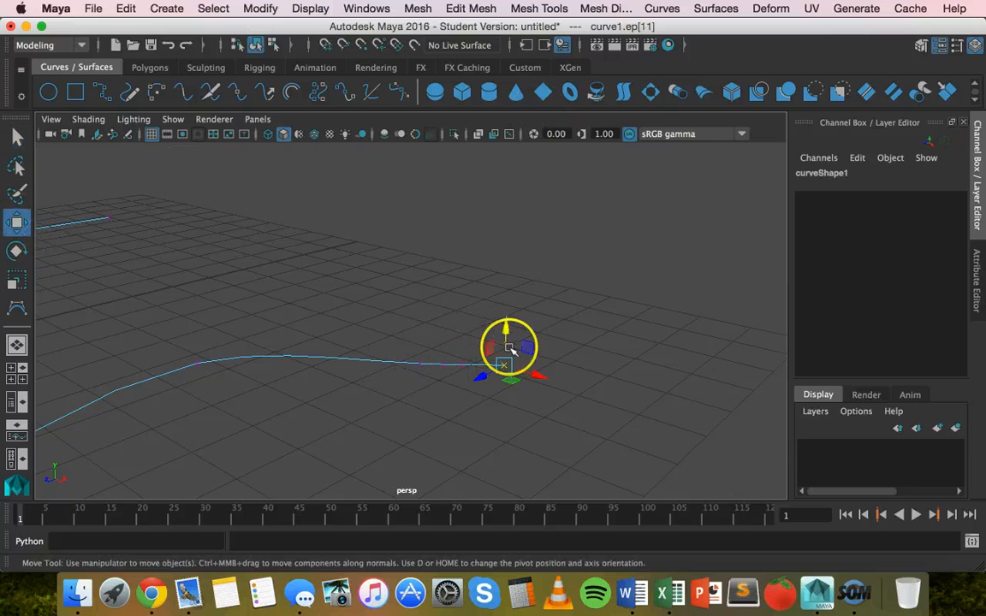
drag(509, 346, 522, 374)
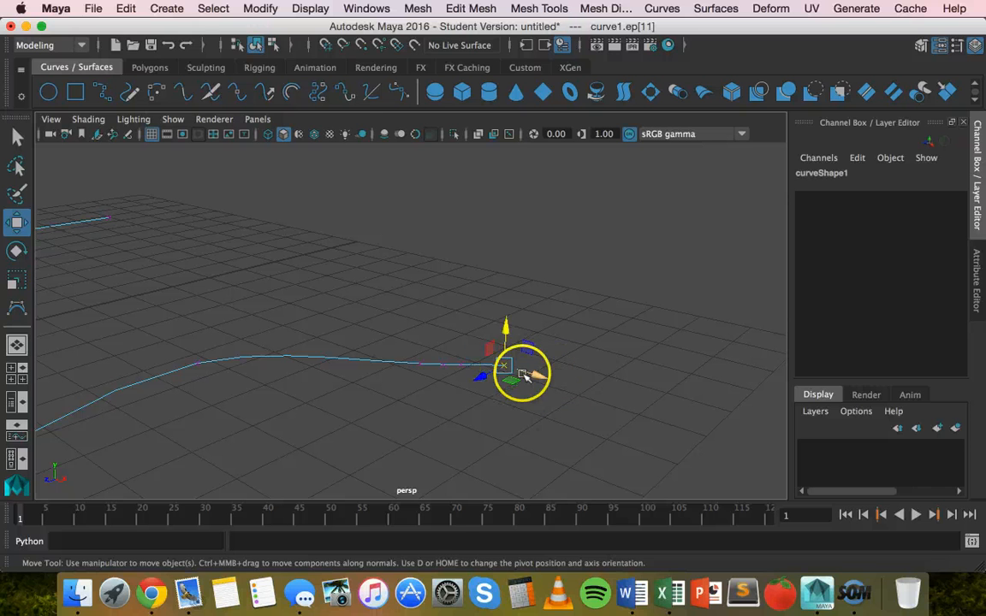
drag(522, 372, 695, 424)
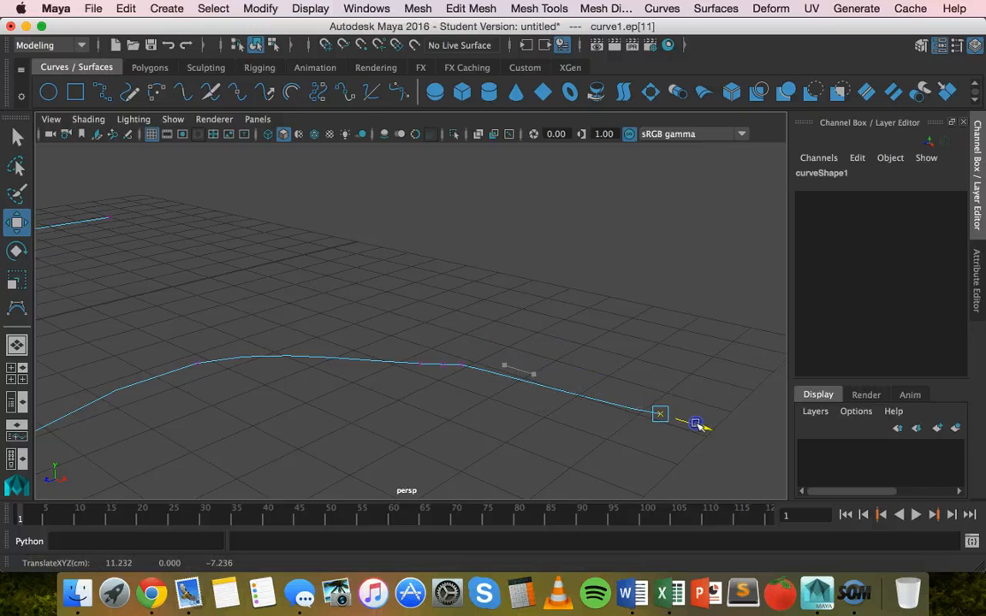